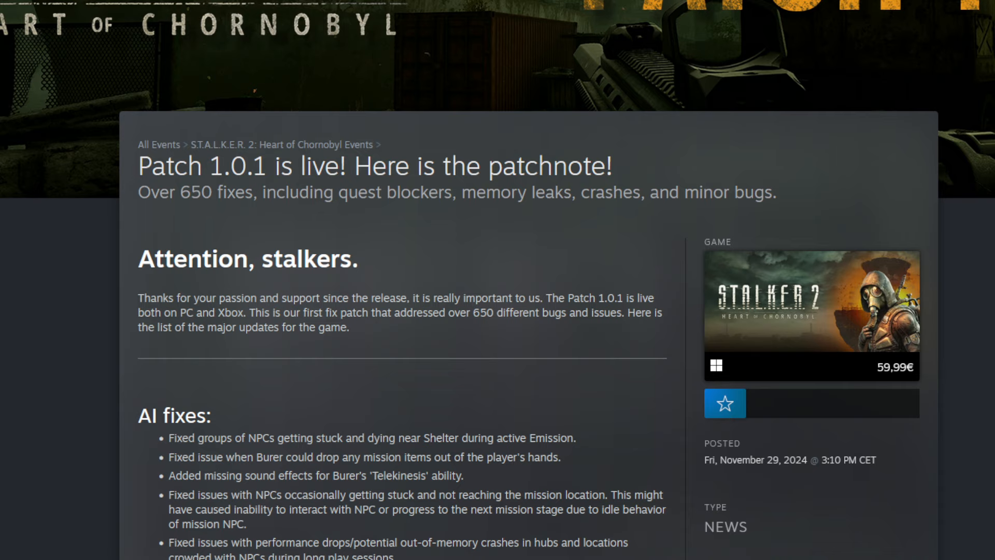
{"action": "mouse_move", "coordinate": [327, 344]}
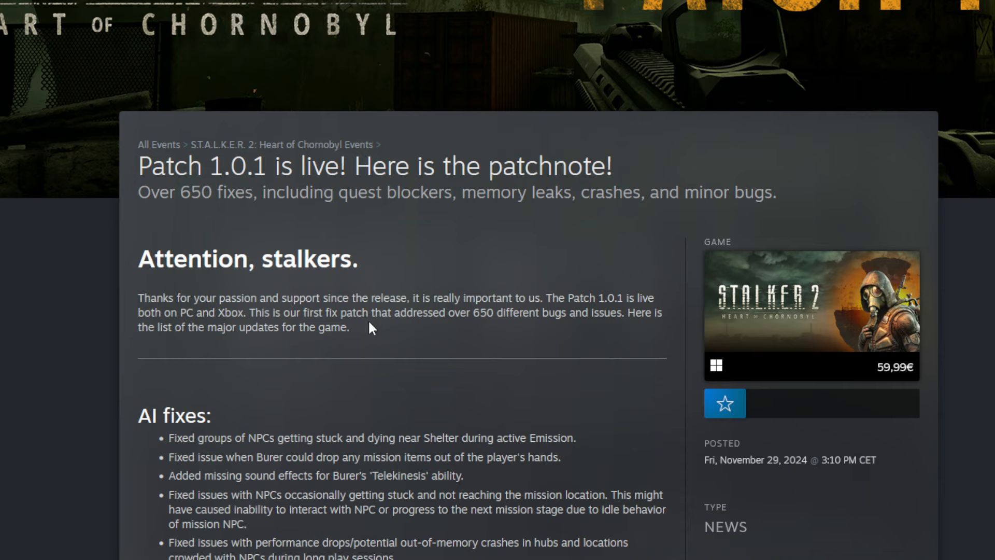
{"action": "mouse_move", "coordinate": [552, 407]}
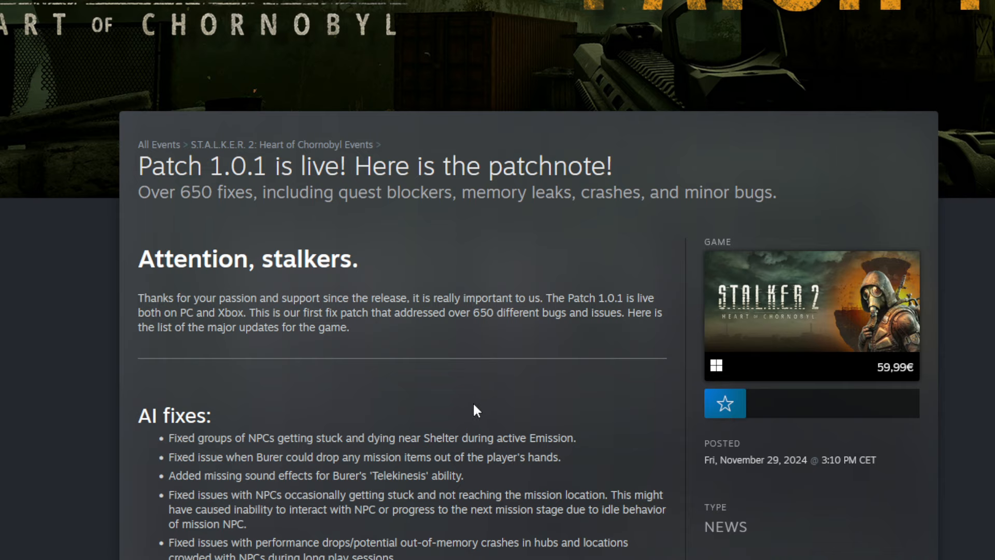
{"action": "mouse_move", "coordinate": [147, 210]}
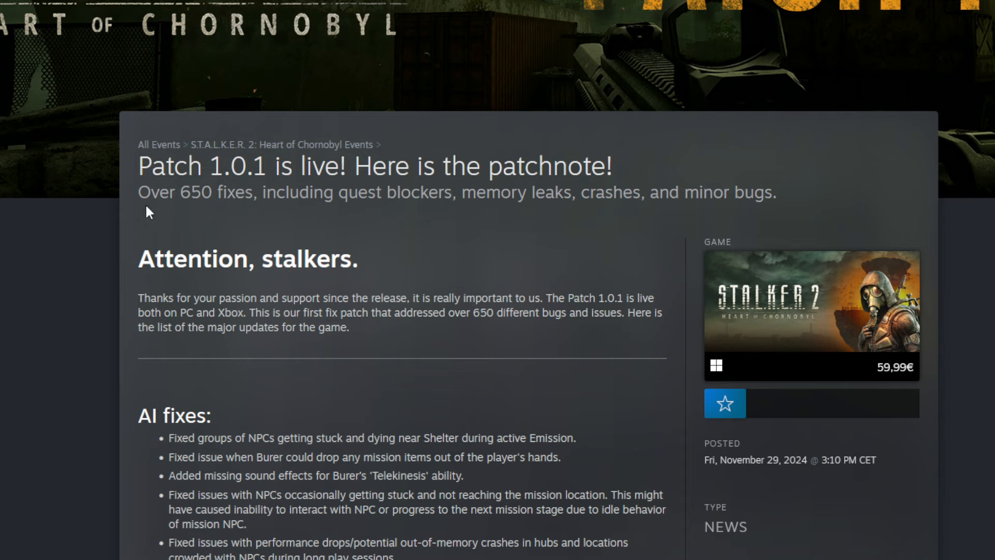
{"action": "mouse_move", "coordinate": [250, 233]}
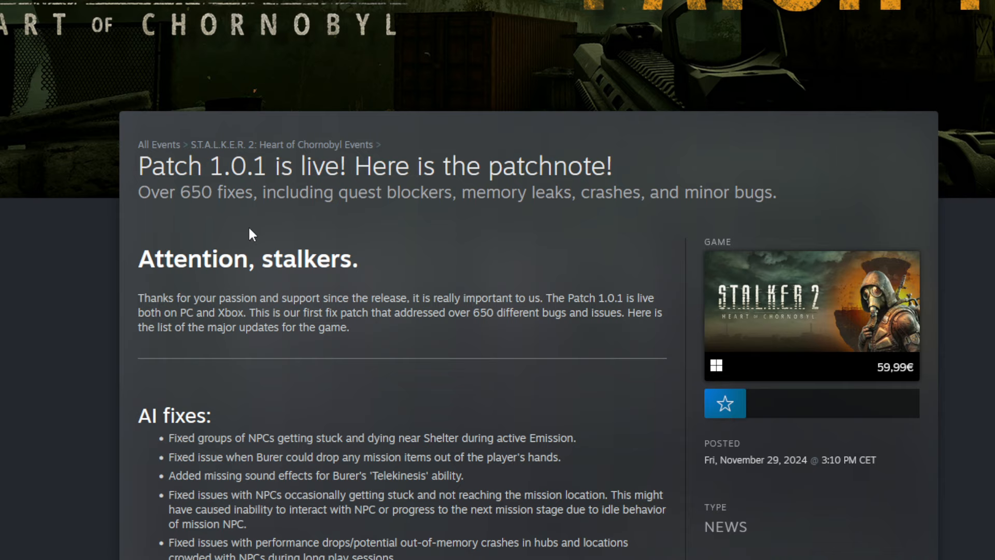
{"action": "mouse_move", "coordinate": [452, 194]}
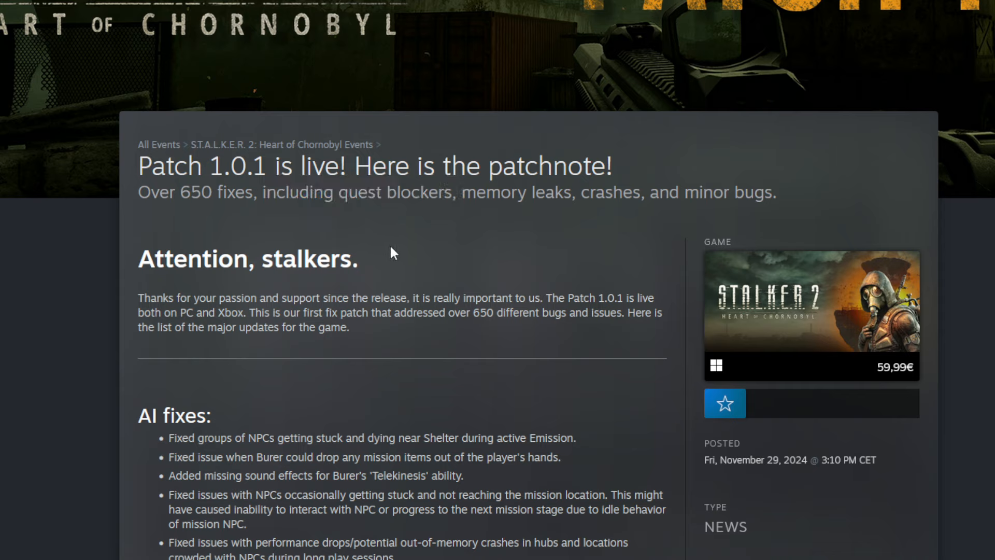
{"action": "mouse_move", "coordinate": [462, 297]}
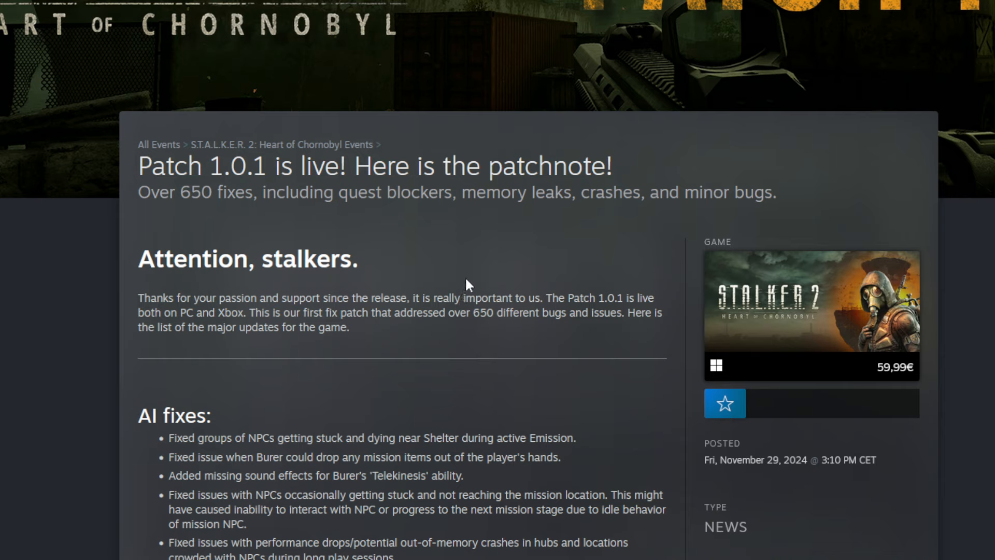
- Scroll the Patch 1.0.1 notes past the AI fixes to the Optimization, Audio & Sound and Balance sections
{"action": "double_click", "coordinate": [514, 193]}
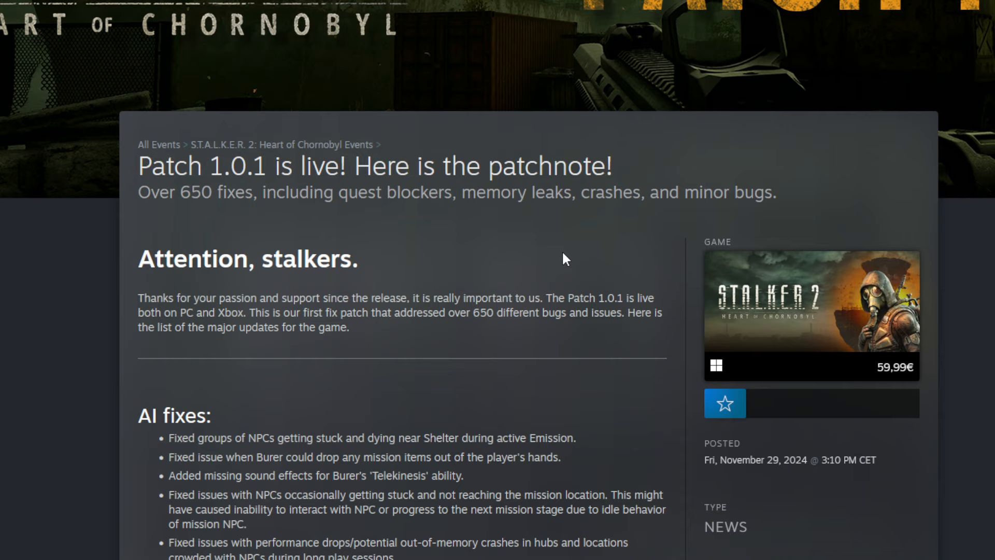
{"action": "mouse_move", "coordinate": [513, 255]}
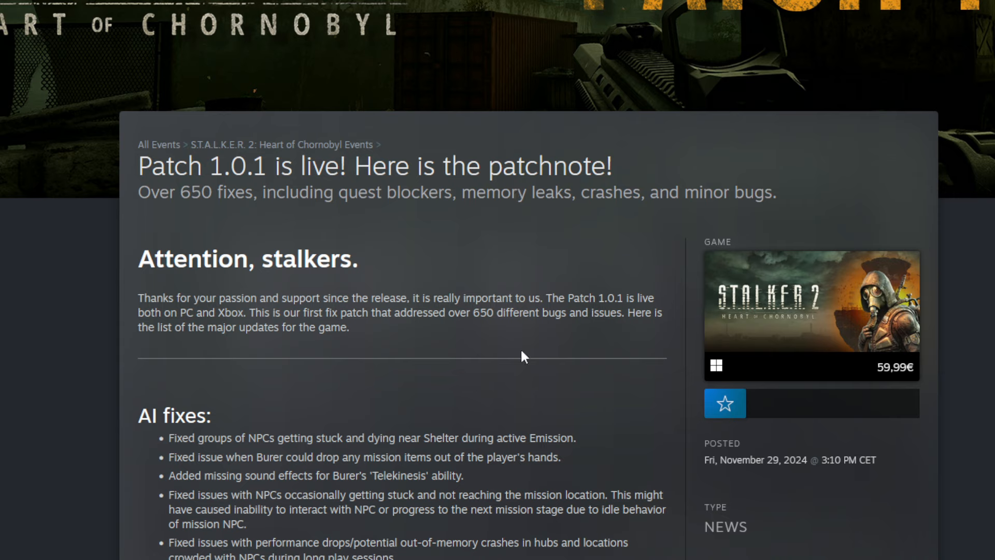
{"action": "mouse_move", "coordinate": [557, 508]}
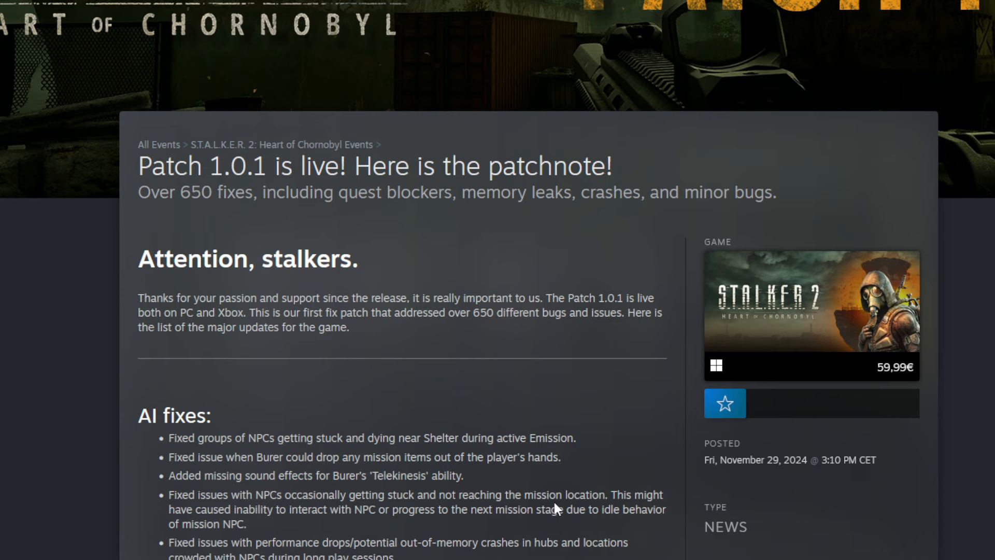
{"action": "scroll", "scroll_direction": "down", "scroll_amount": 3}
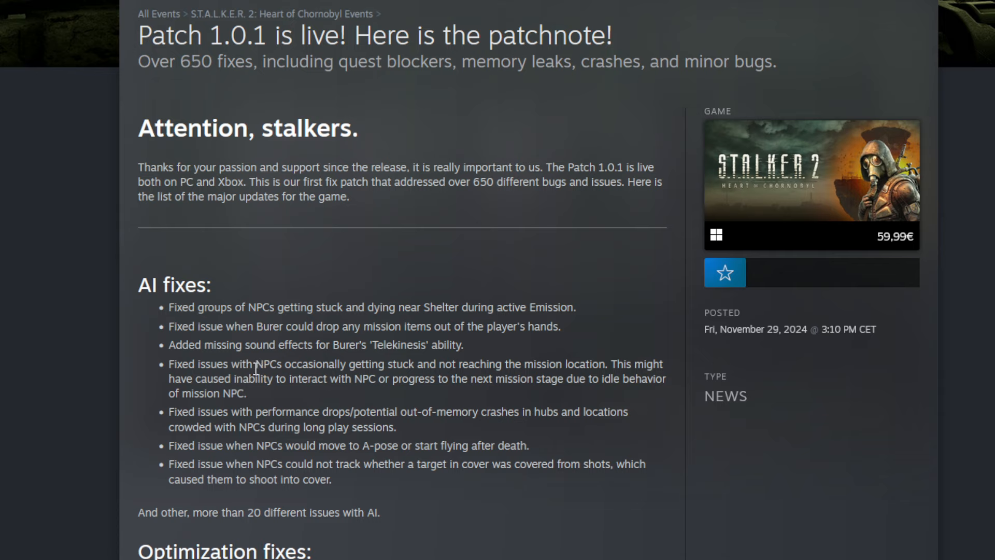
{"action": "mouse_move", "coordinate": [568, 355]}
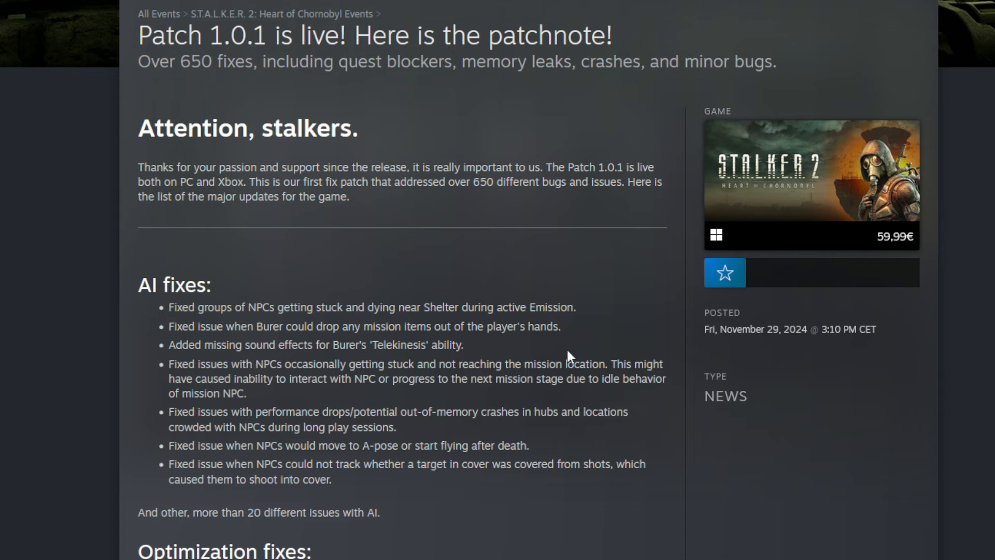
{"action": "mouse_move", "coordinate": [487, 374]}
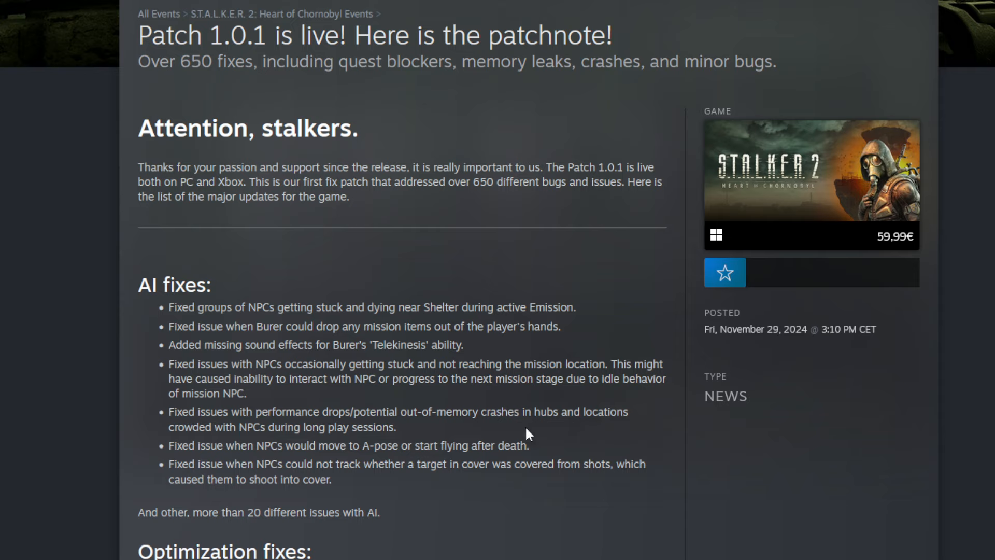
{"action": "mouse_move", "coordinate": [517, 460]}
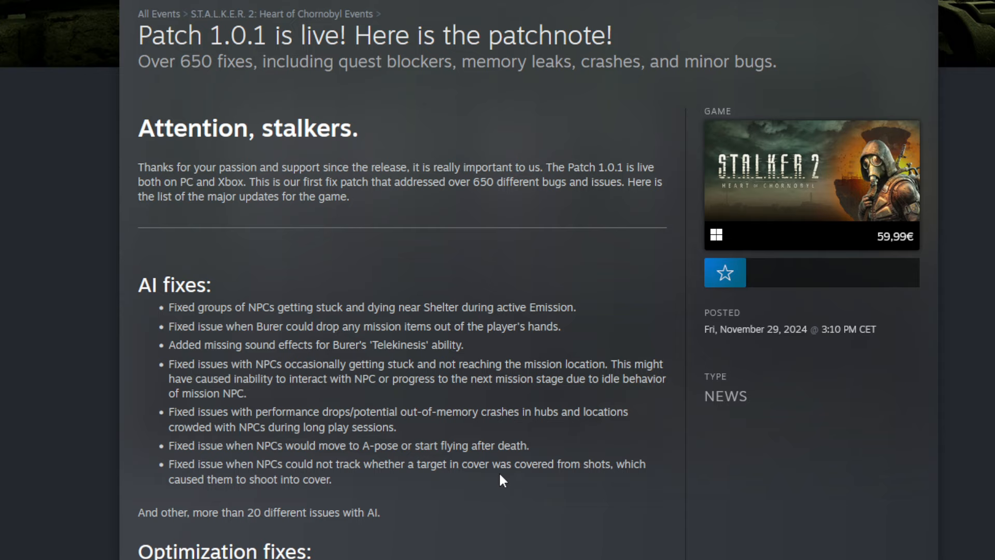
{"action": "mouse_move", "coordinate": [132, 350]}
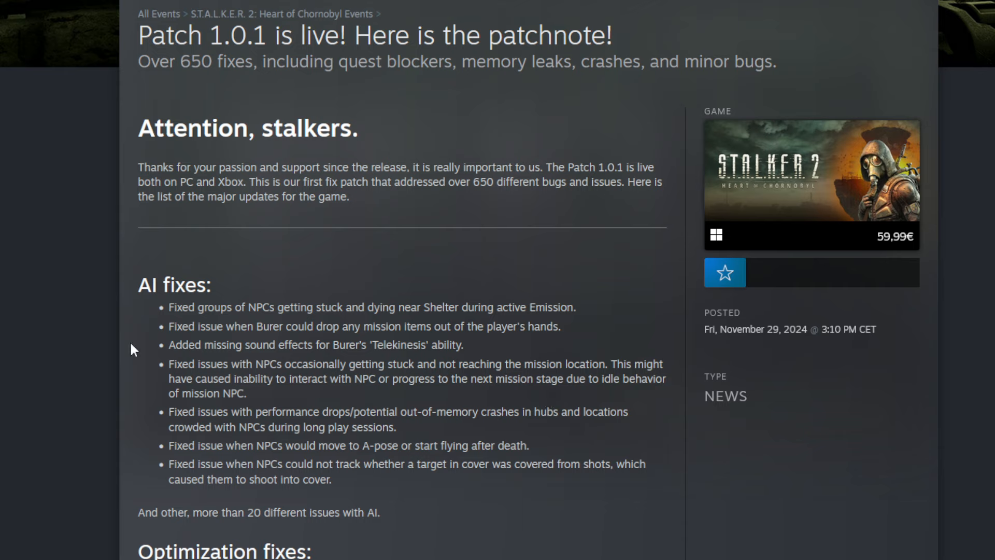
{"action": "mouse_move", "coordinate": [215, 374]}
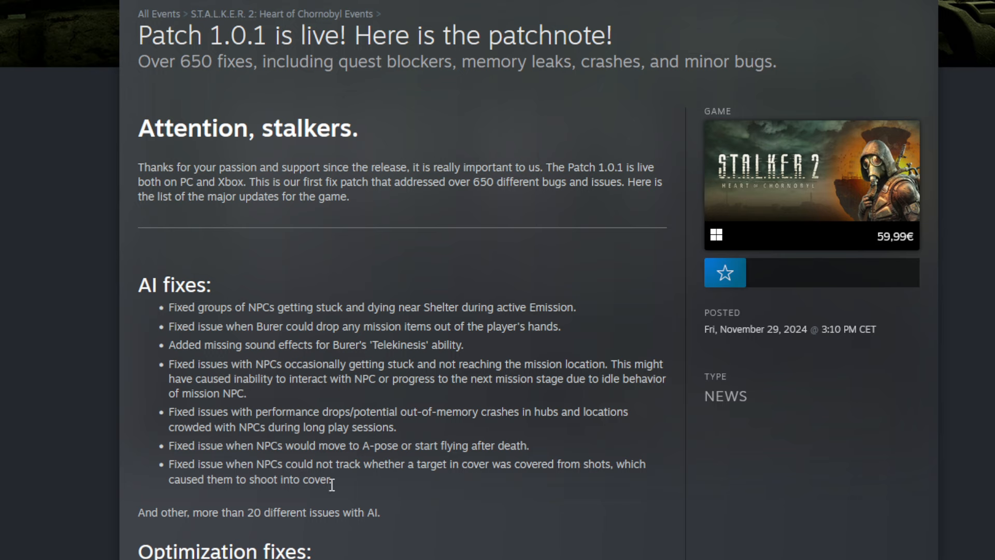
{"action": "scroll", "scroll_direction": "down", "scroll_amount": 3}
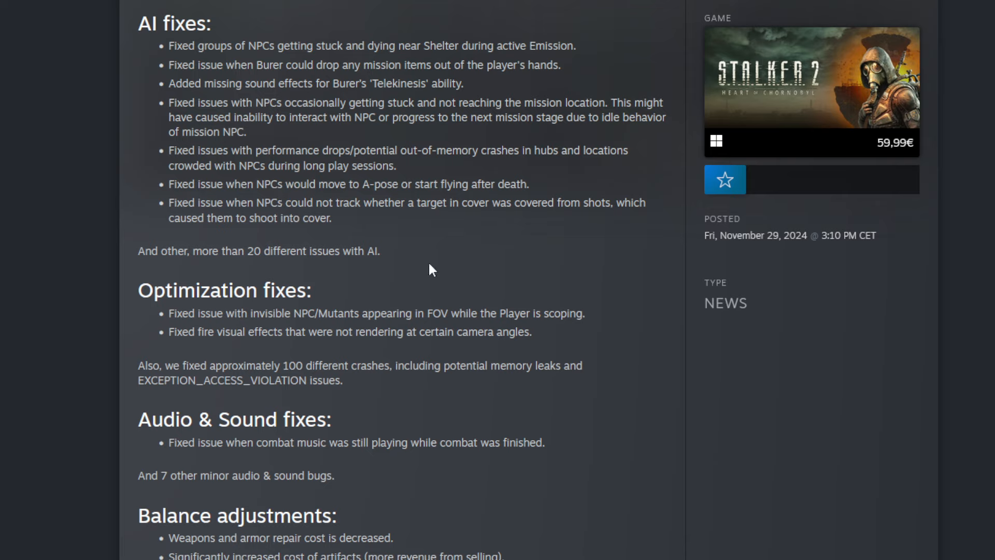
{"action": "mouse_move", "coordinate": [297, 282]}
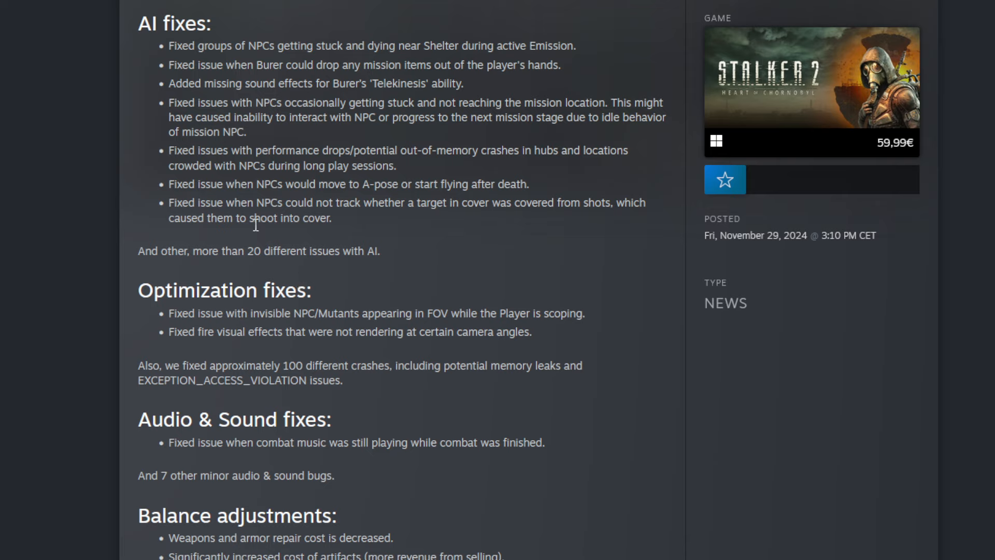
{"action": "mouse_move", "coordinate": [346, 276]}
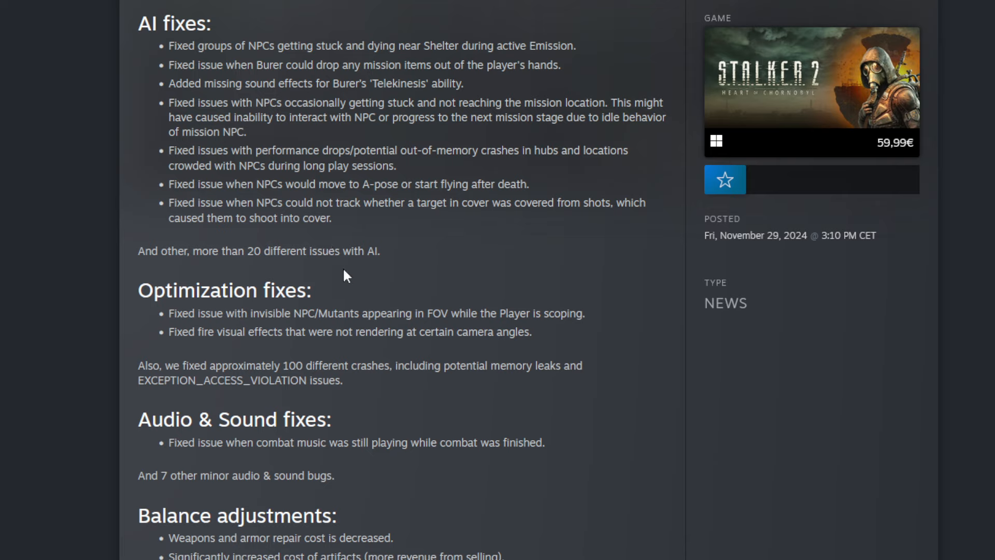
{"action": "mouse_move", "coordinate": [293, 123]}
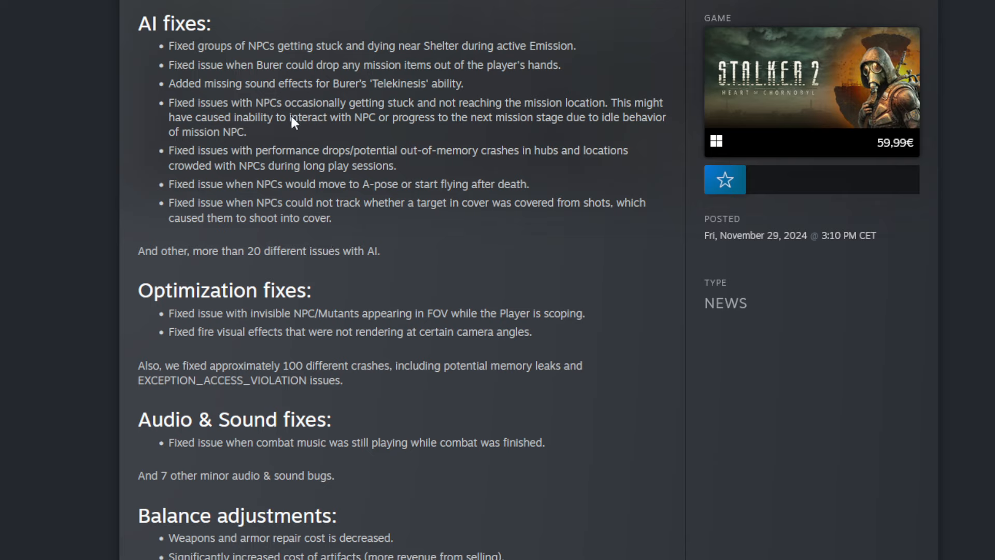
- Scroll down to bring the full Balance adjustments list into view
{"action": "scroll", "scroll_direction": "down", "scroll_amount": 3}
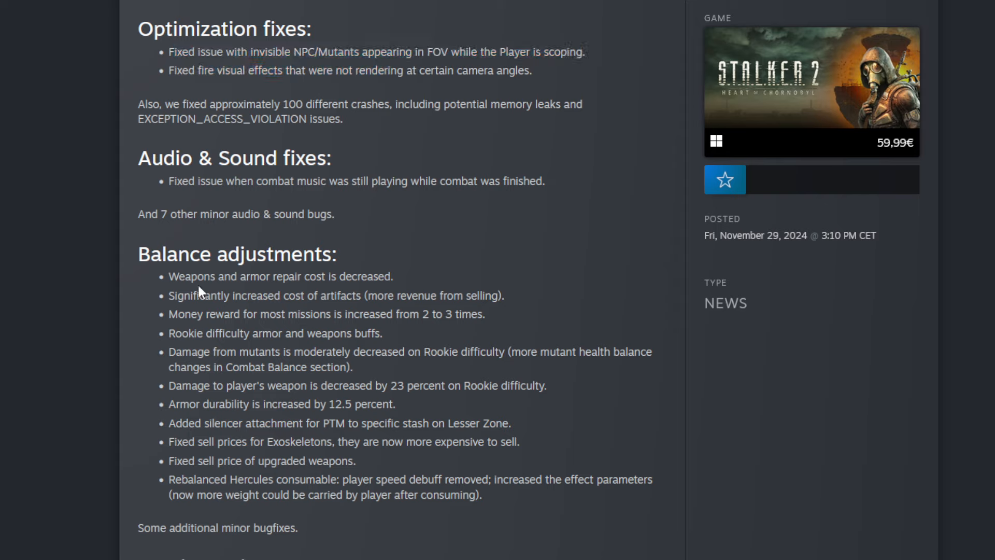
{"action": "mouse_move", "coordinate": [169, 278]}
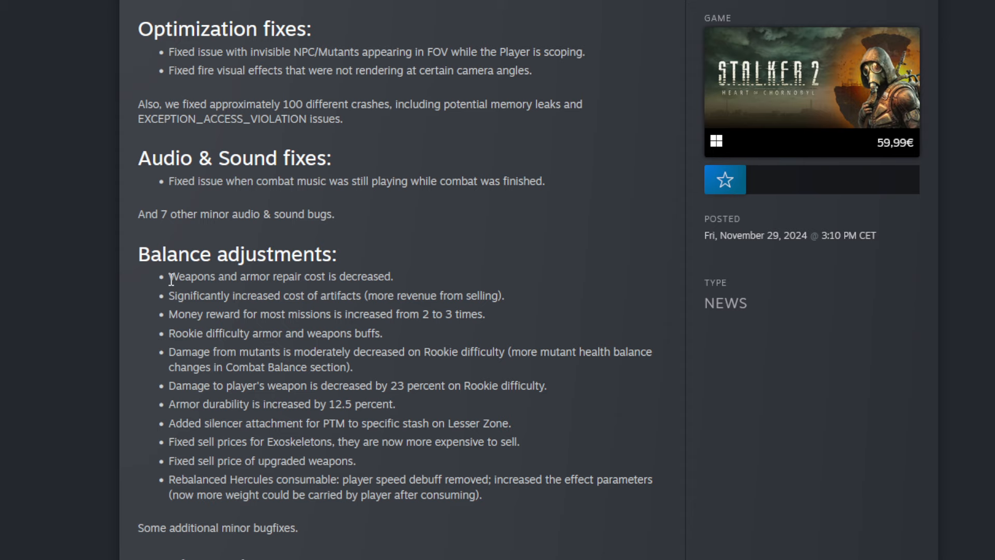
{"action": "mouse_move", "coordinate": [446, 400]}
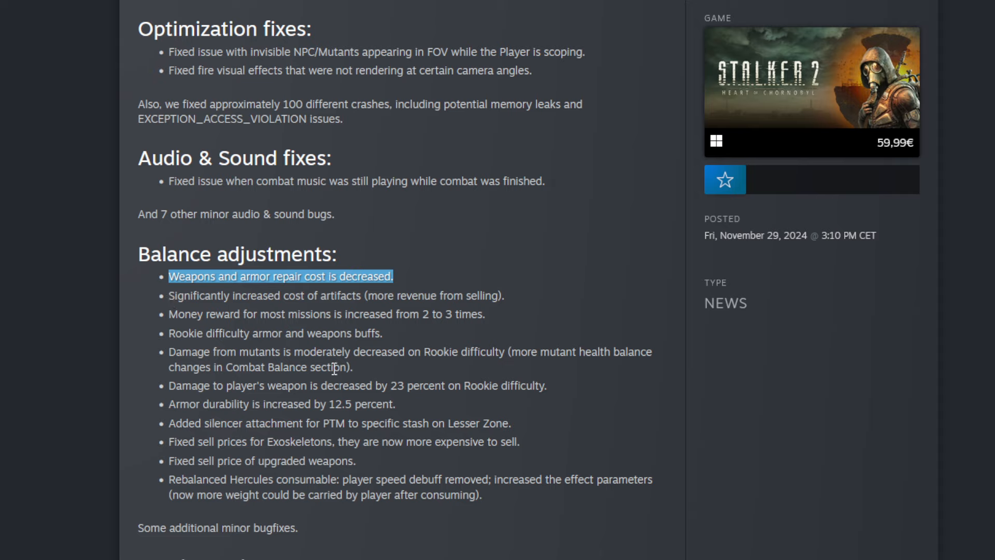
- Highlight the artifact cost and Rookie mutant damage lines under Balance adjustments
{"action": "double_click", "coordinate": [340, 295]}
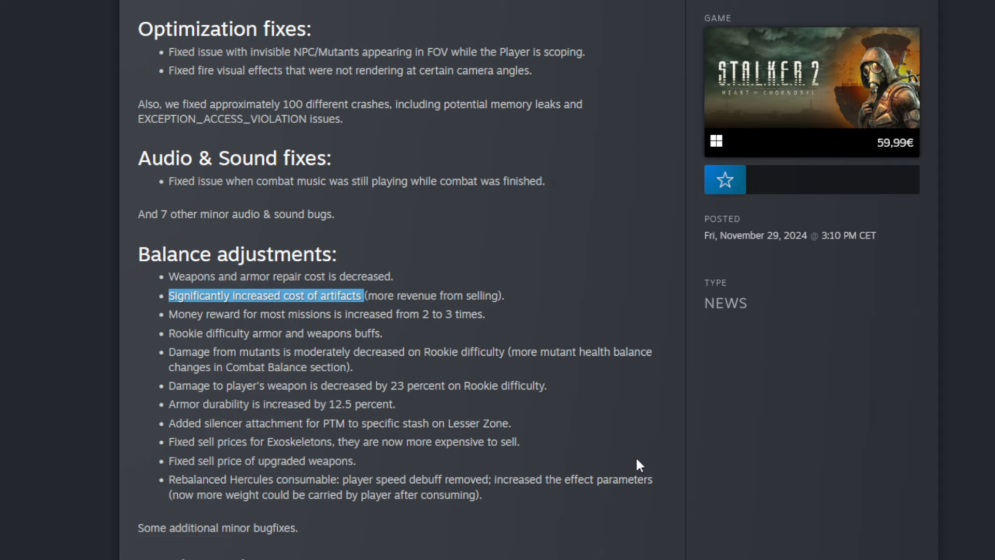
{"action": "mouse_move", "coordinate": [573, 445]}
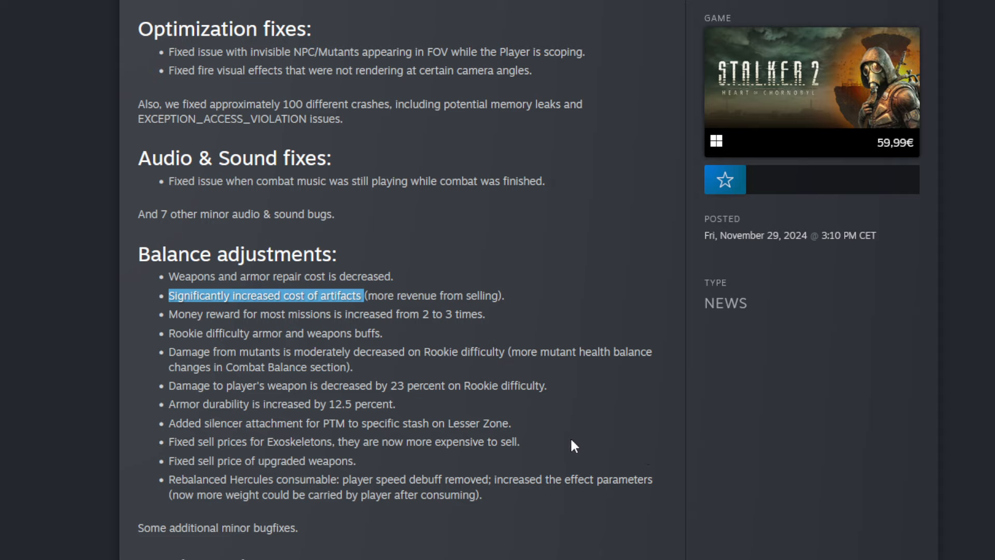
{"action": "mouse_move", "coordinate": [164, 327]}
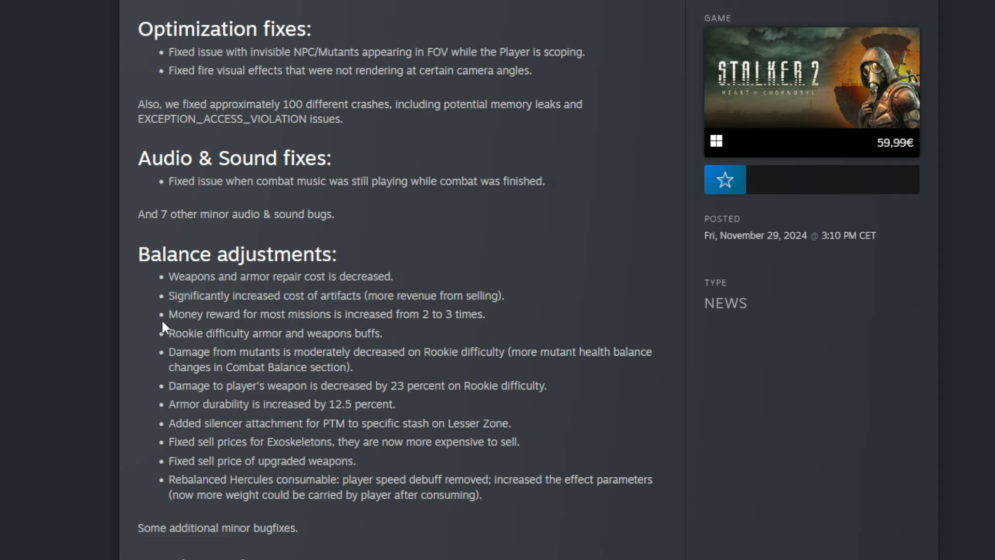
{"action": "left_click_drag", "start_coordinate": [169, 313], "coordinate": [462, 385]}
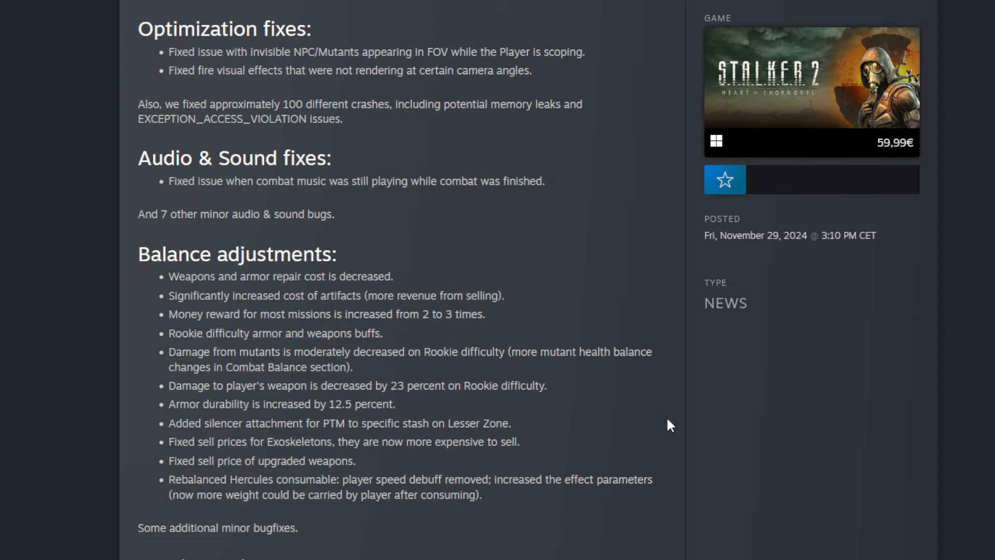
{"action": "left_click", "coordinate": [653, 352]}
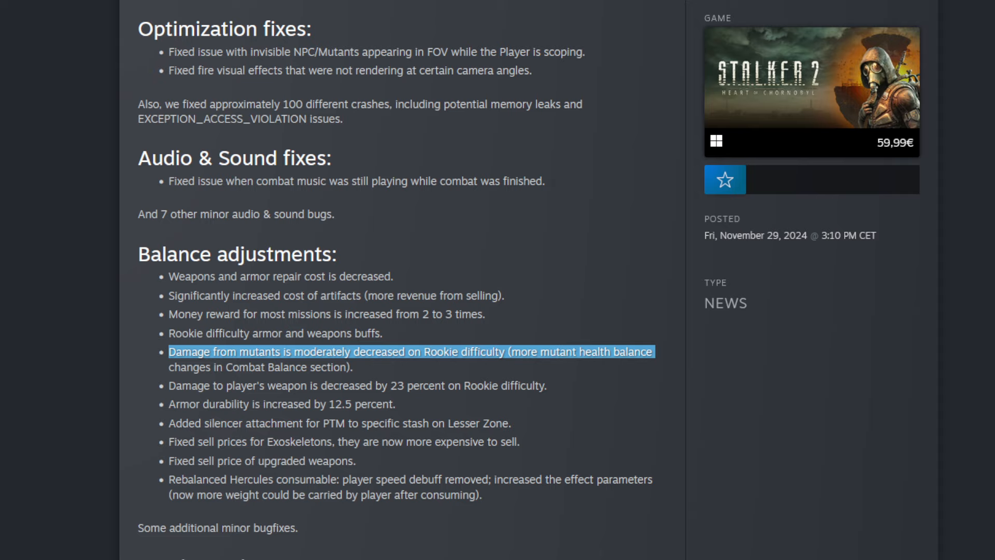
{"action": "mouse_move", "coordinate": [531, 545]}
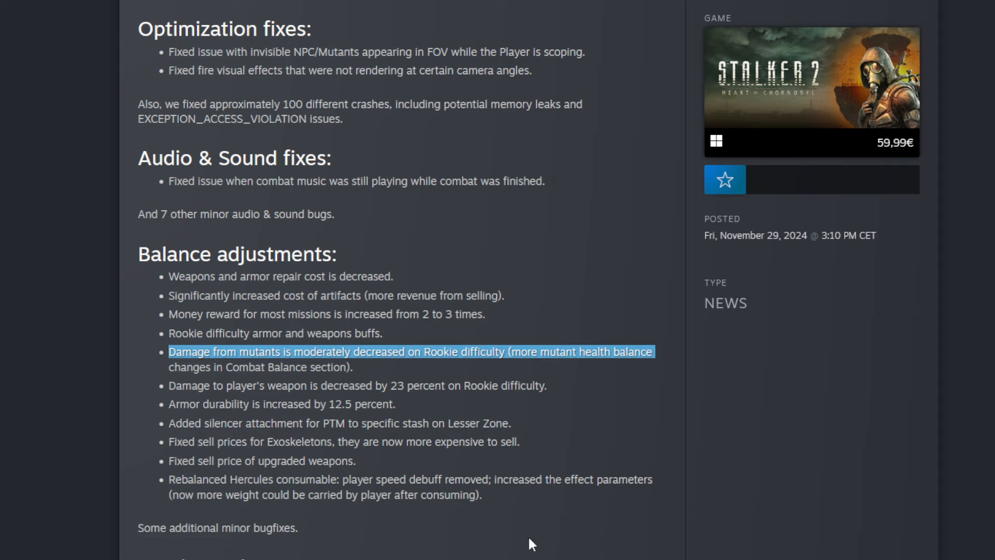
{"action": "mouse_move", "coordinate": [549, 524]}
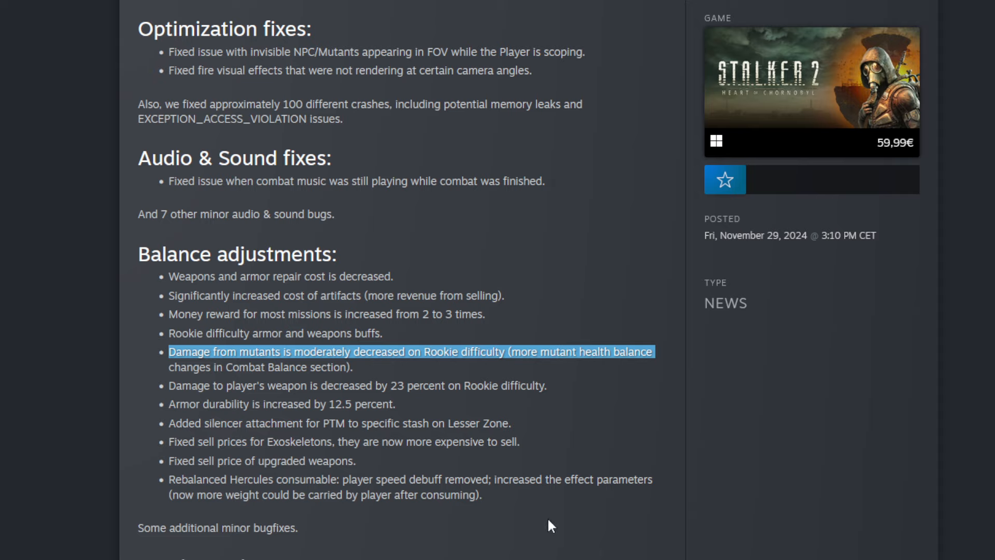
{"action": "mouse_move", "coordinate": [478, 418]}
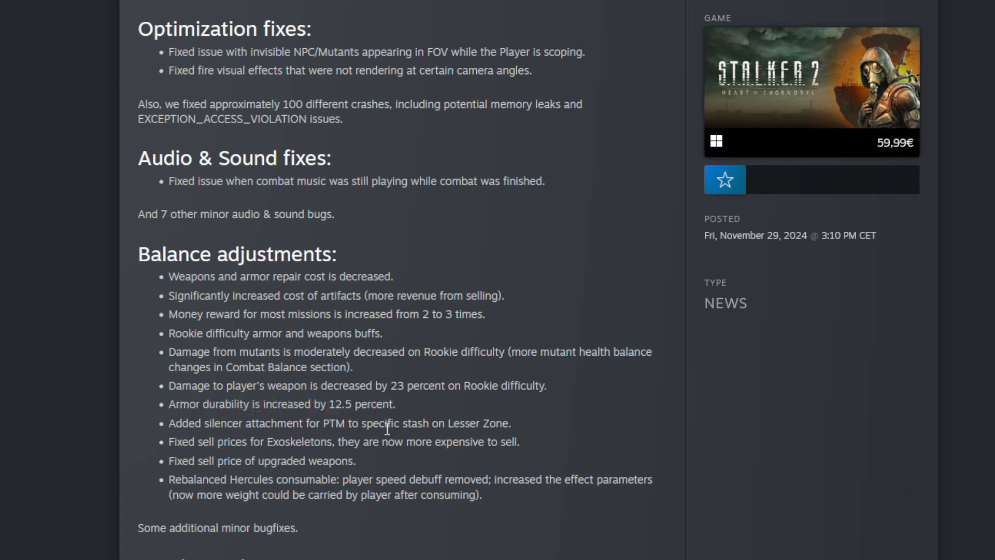
{"action": "mouse_move", "coordinate": [540, 430]}
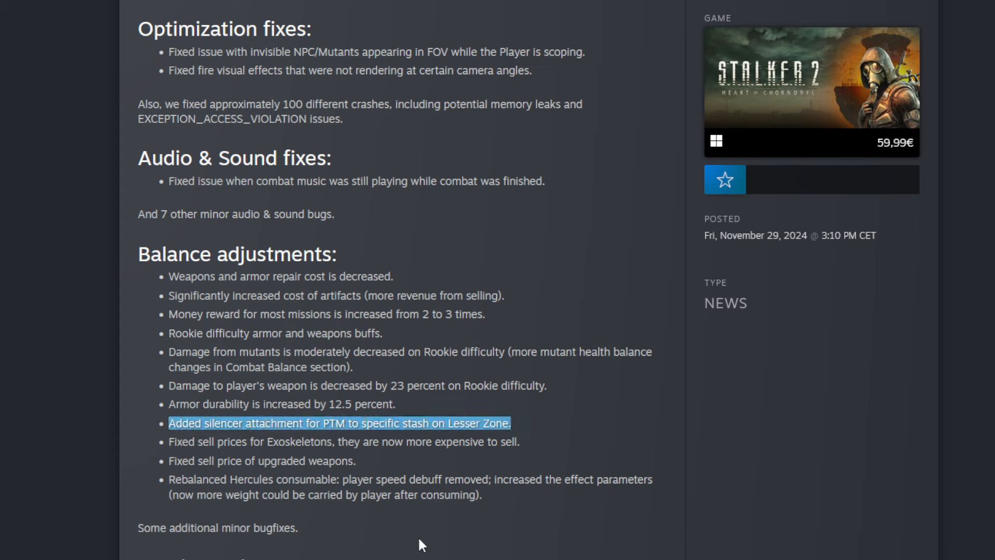
{"action": "mouse_move", "coordinate": [475, 556]}
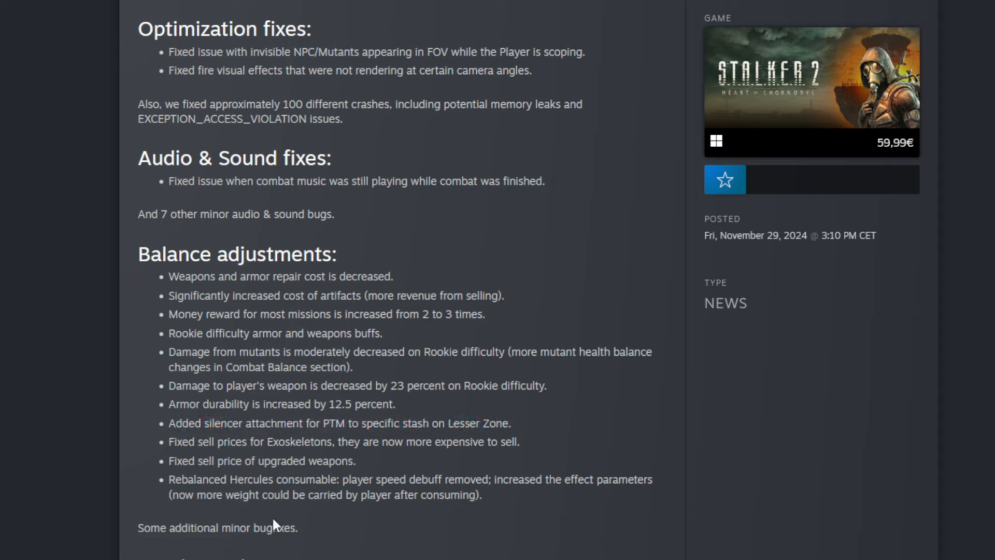
{"action": "mouse_move", "coordinate": [323, 533]}
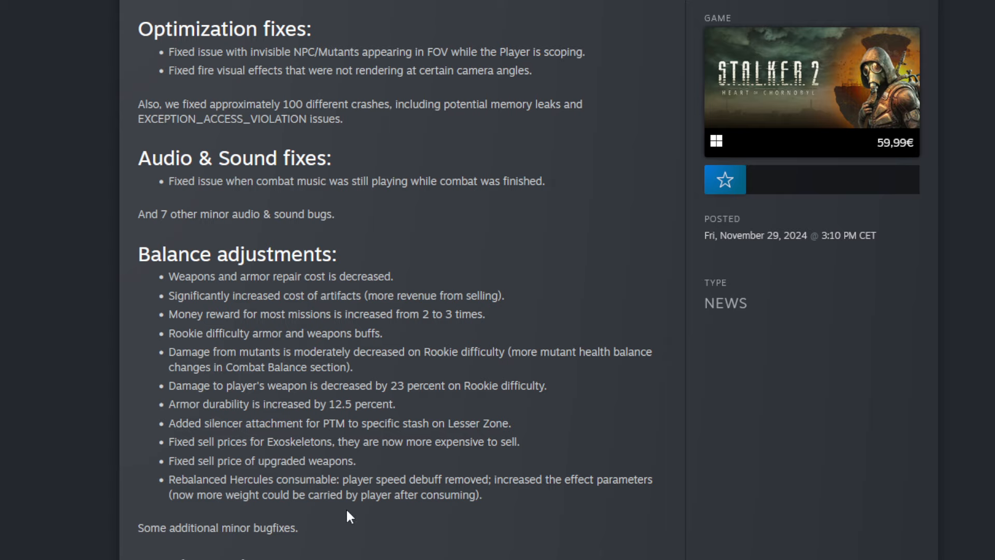
- Scroll to the Combat Balance section and highlight its mutant HP and melee distance bullets
{"action": "scroll", "scroll_direction": "down", "scroll_amount": 3}
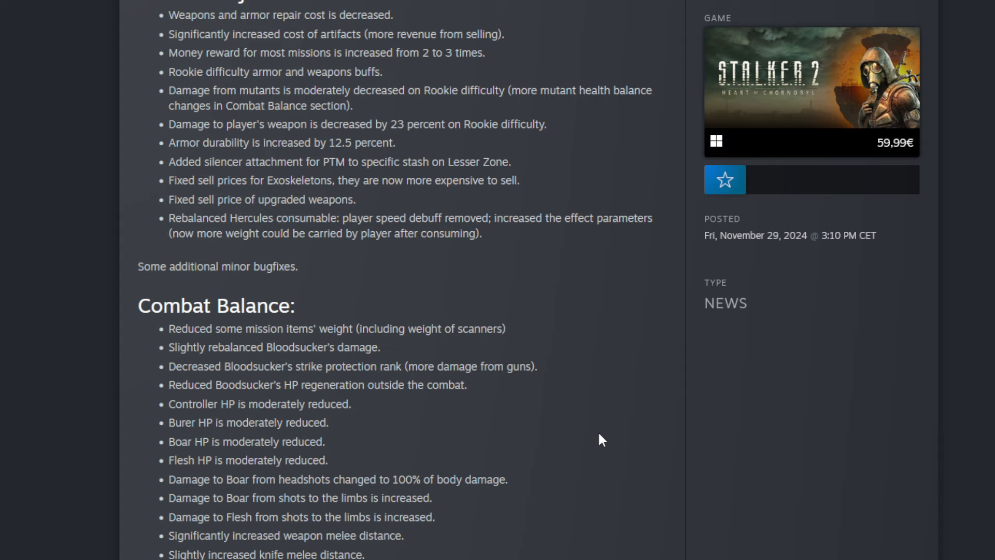
{"action": "mouse_move", "coordinate": [501, 369]}
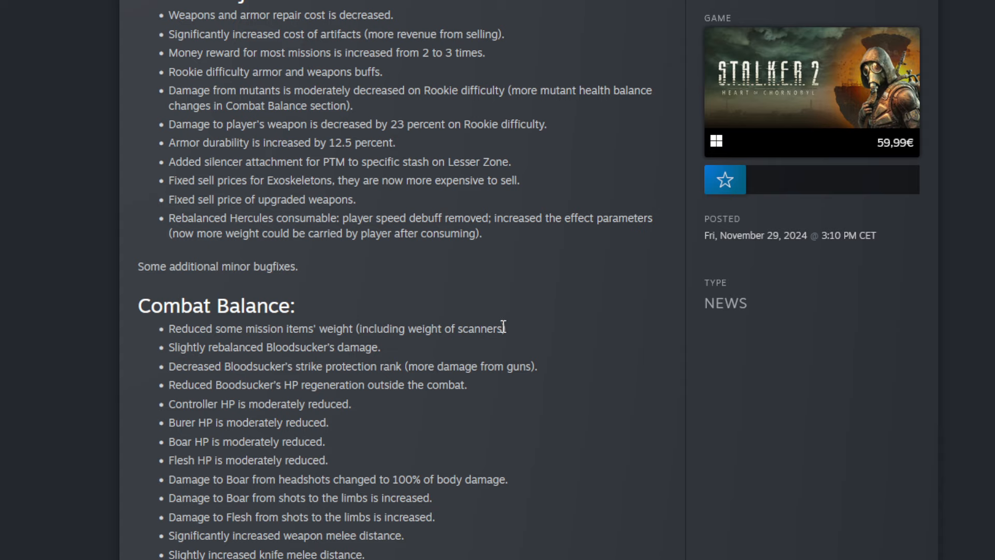
{"action": "mouse_move", "coordinate": [519, 341]}
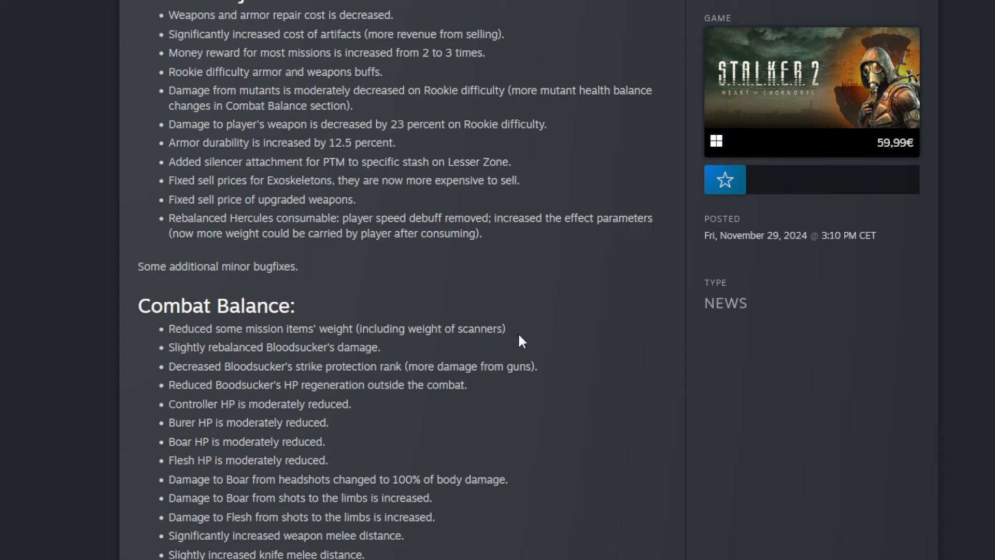
{"action": "mouse_move", "coordinate": [447, 364]}
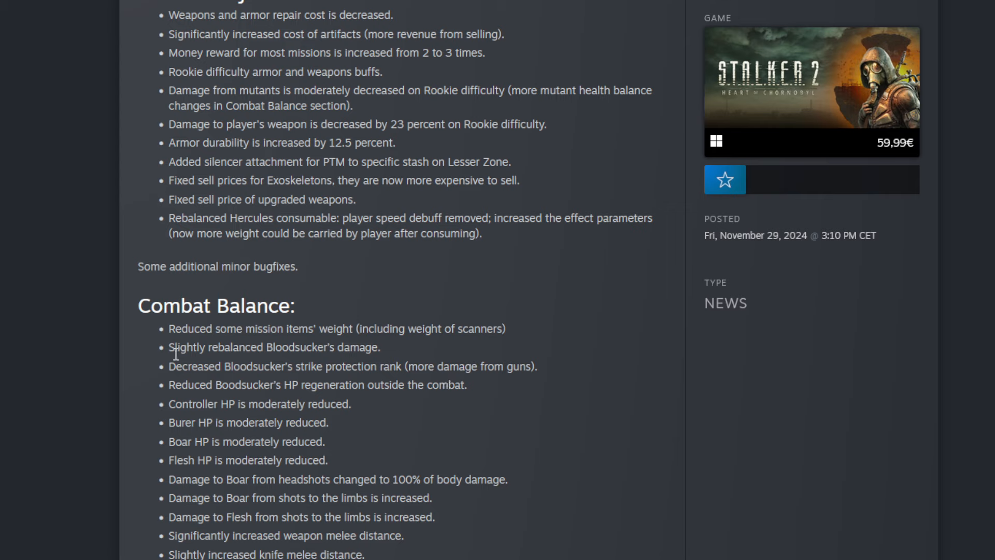
{"action": "mouse_move", "coordinate": [171, 355]}
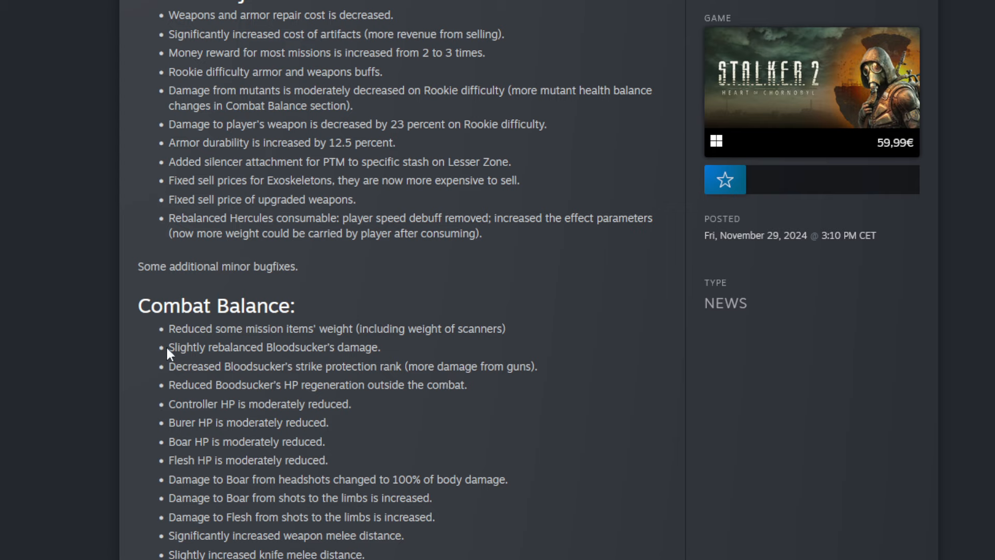
{"action": "mouse_move", "coordinate": [175, 380]}
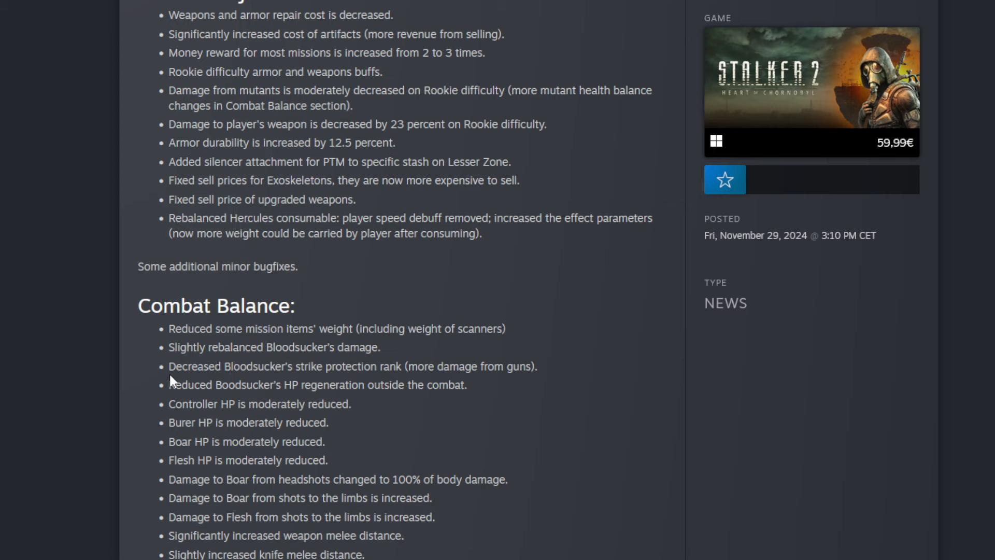
{"action": "mouse_move", "coordinate": [387, 353]}
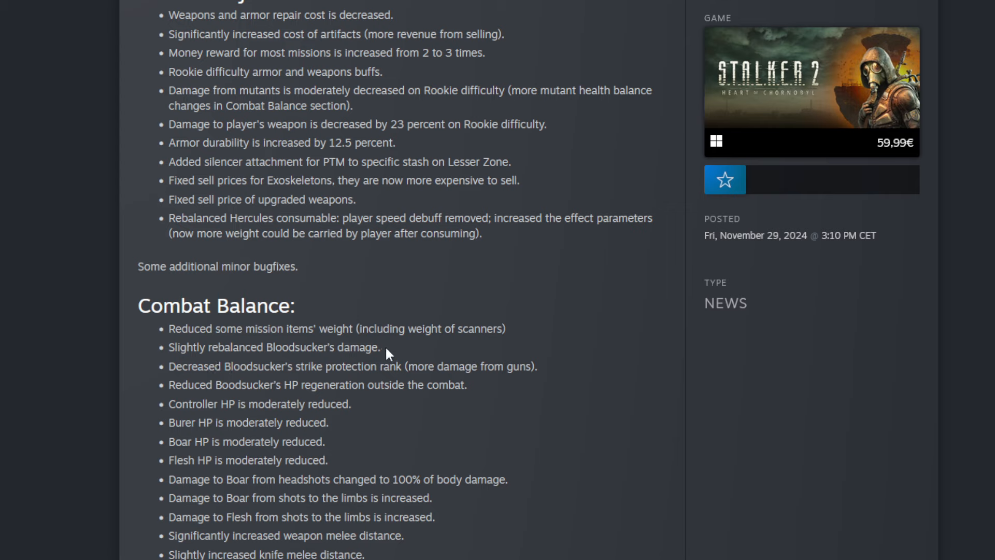
{"action": "mouse_move", "coordinate": [169, 366]}
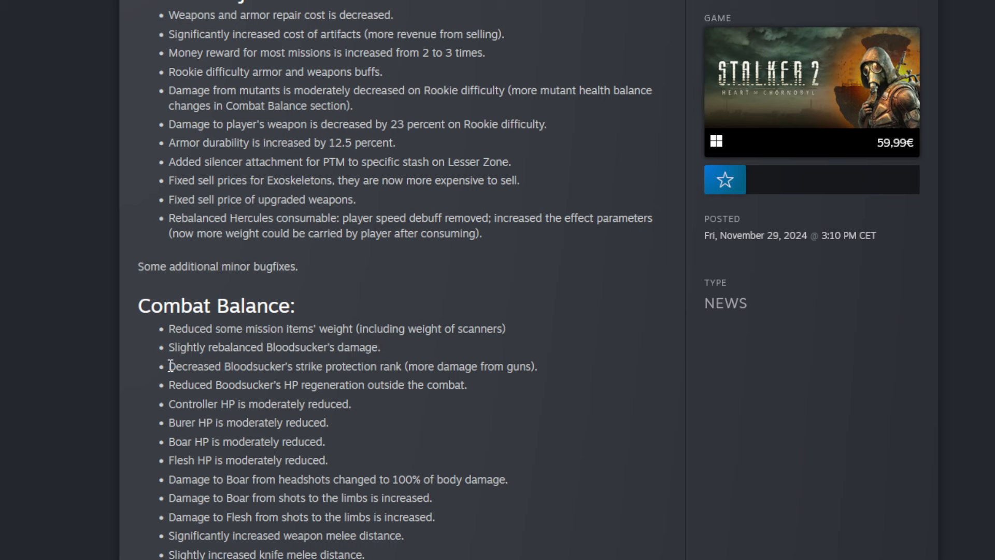
{"action": "left_click_drag", "start_coordinate": [169, 366], "coordinate": [365, 554]}
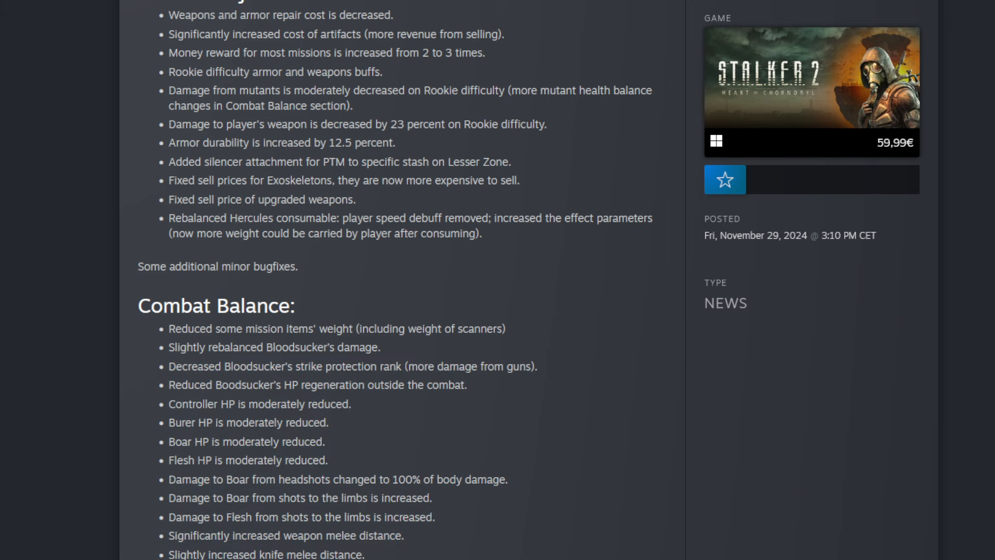
{"action": "mouse_move", "coordinate": [171, 497]}
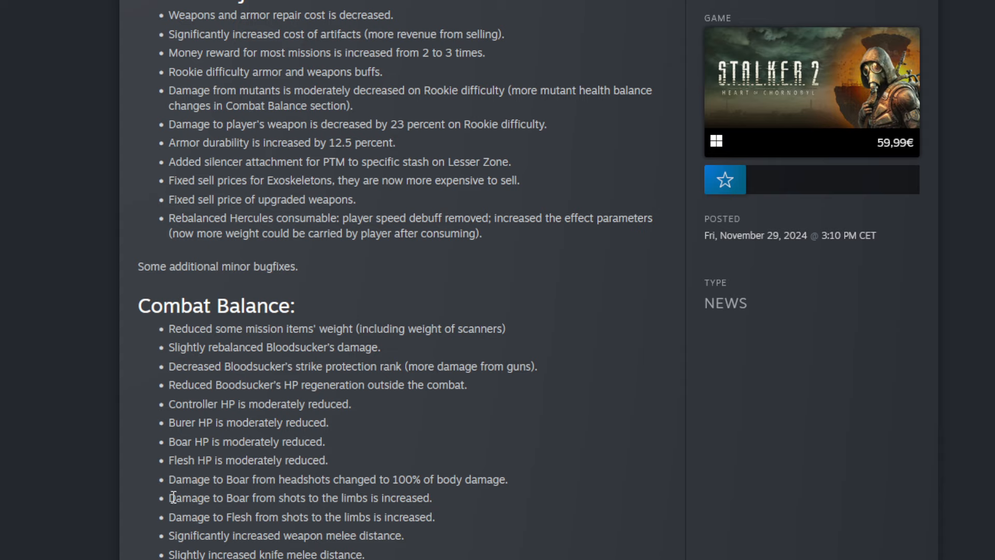
{"action": "mouse_move", "coordinate": [374, 495]}
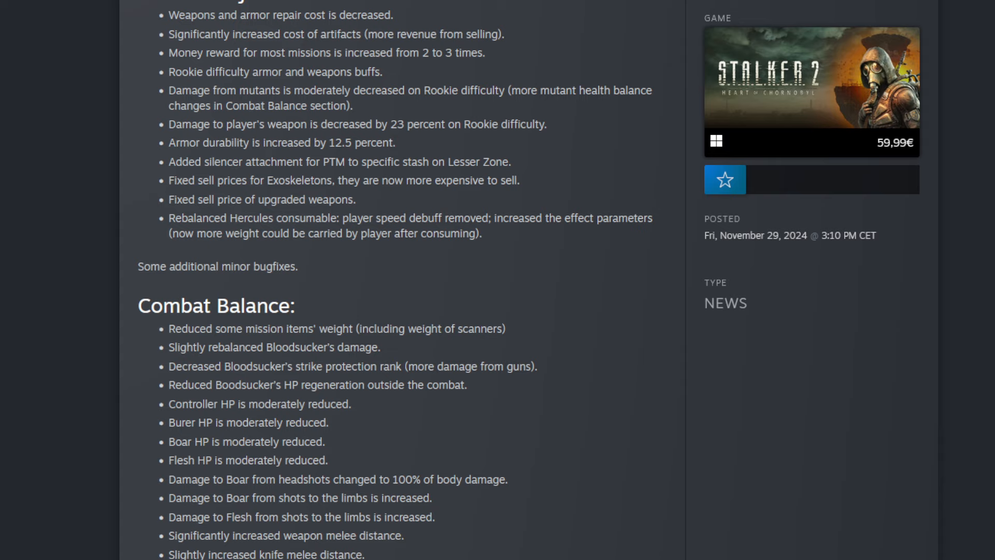
{"action": "mouse_move", "coordinate": [176, 542]}
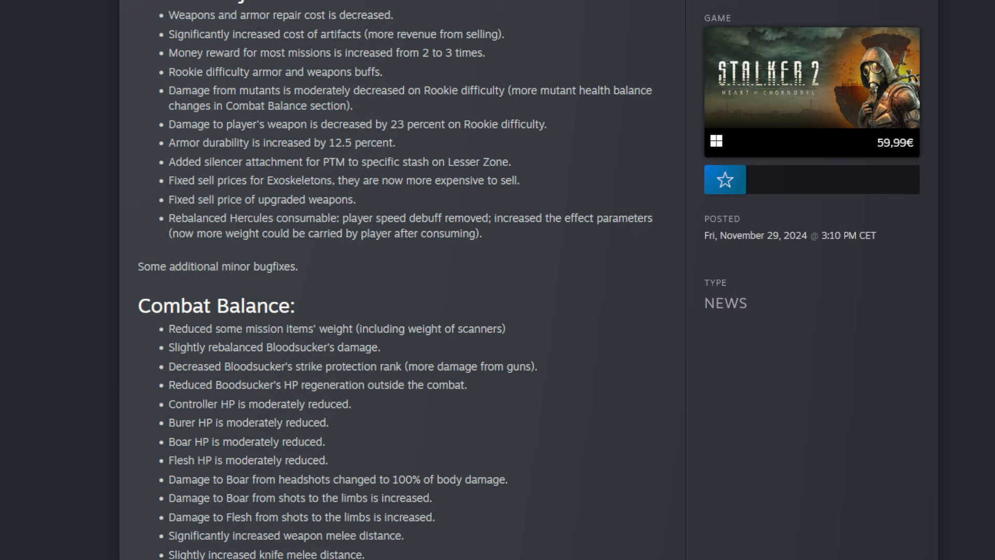
- Scroll through the remaining sections from Gamepad Input to World and back toward the AI fixes
{"action": "scroll", "scroll_direction": "down", "scroll_amount": 3}
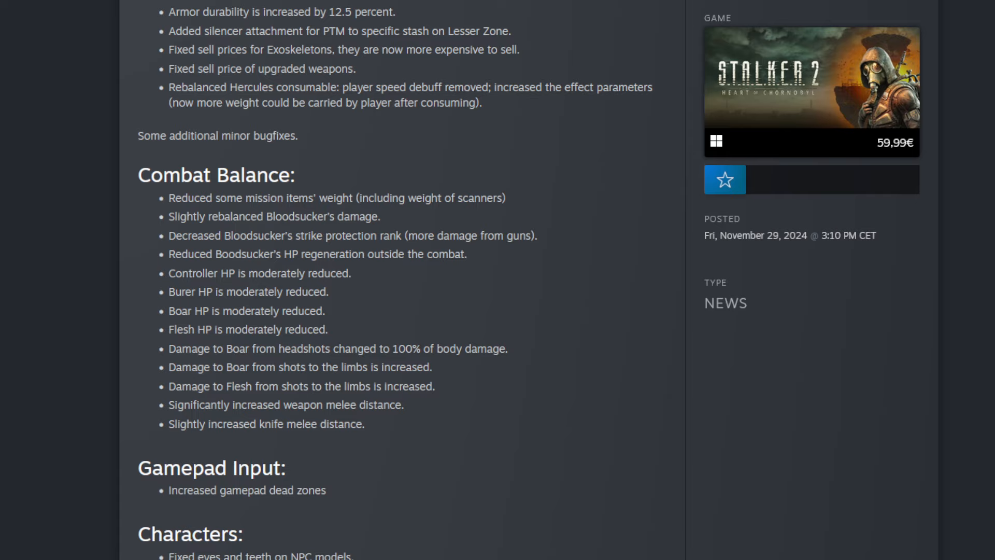
{"action": "mouse_move", "coordinate": [441, 510]}
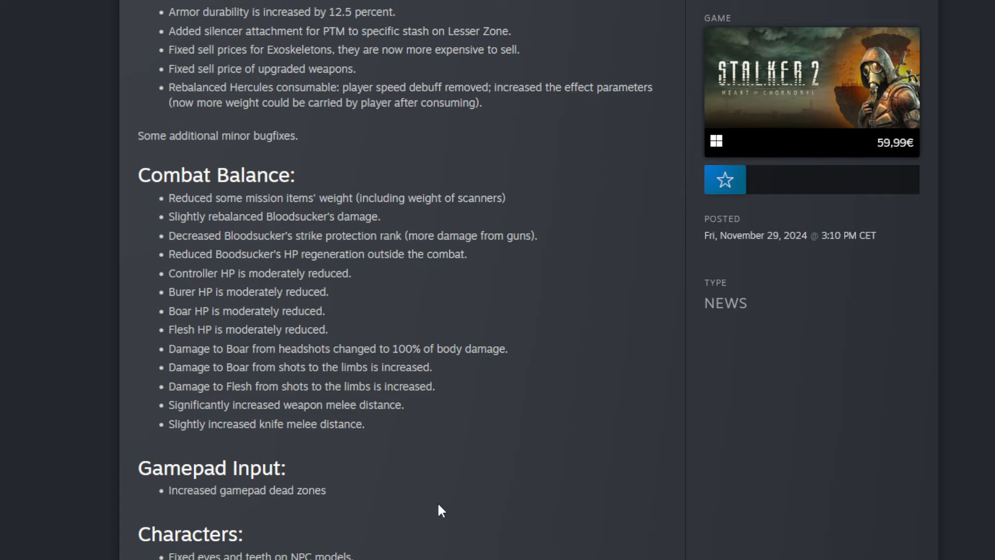
{"action": "scroll", "scroll_direction": "down", "scroll_amount": 3}
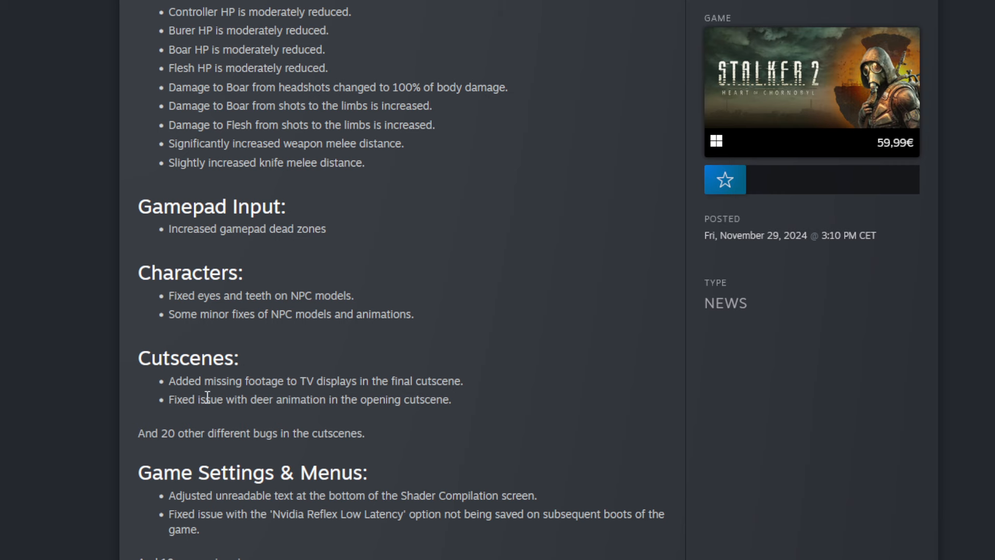
{"action": "scroll", "scroll_direction": "down", "scroll_amount": 3}
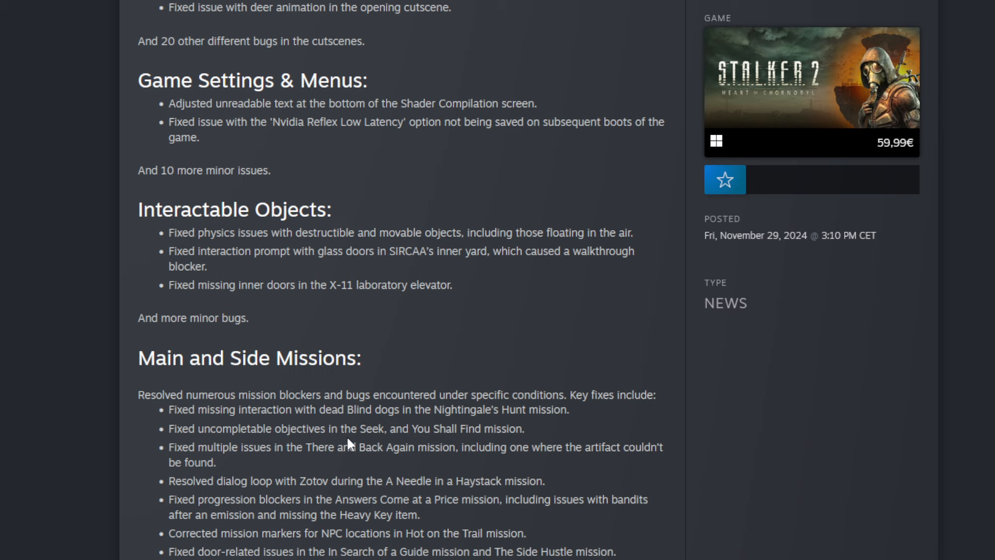
{"action": "scroll", "scroll_direction": "down", "scroll_amount": 3}
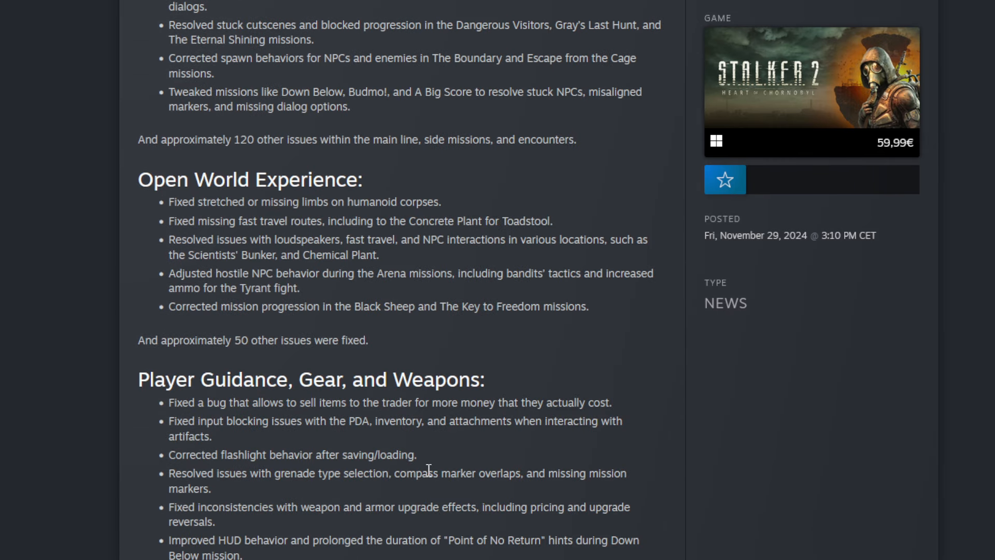
{"action": "mouse_move", "coordinate": [428, 371]}
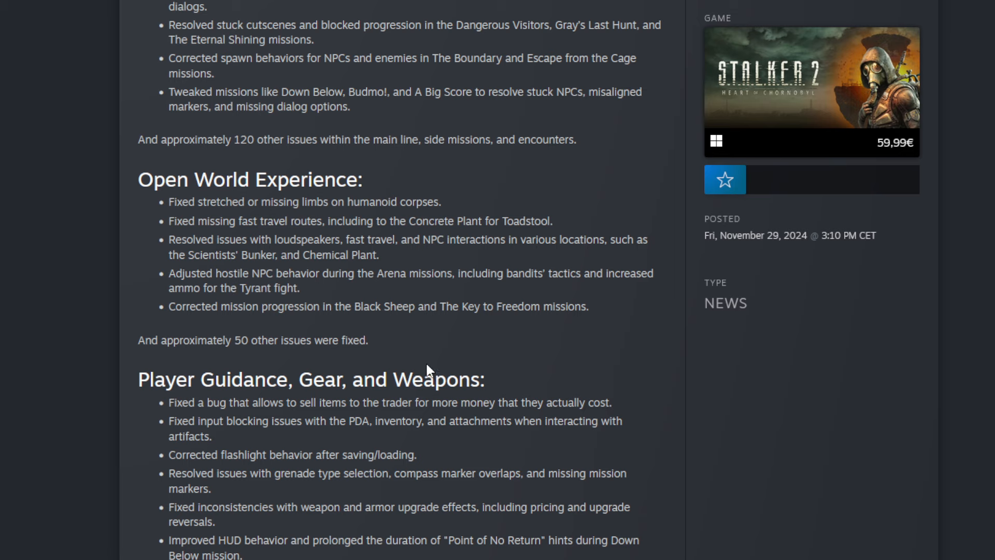
{"action": "scroll", "scroll_direction": "down", "scroll_amount": 3}
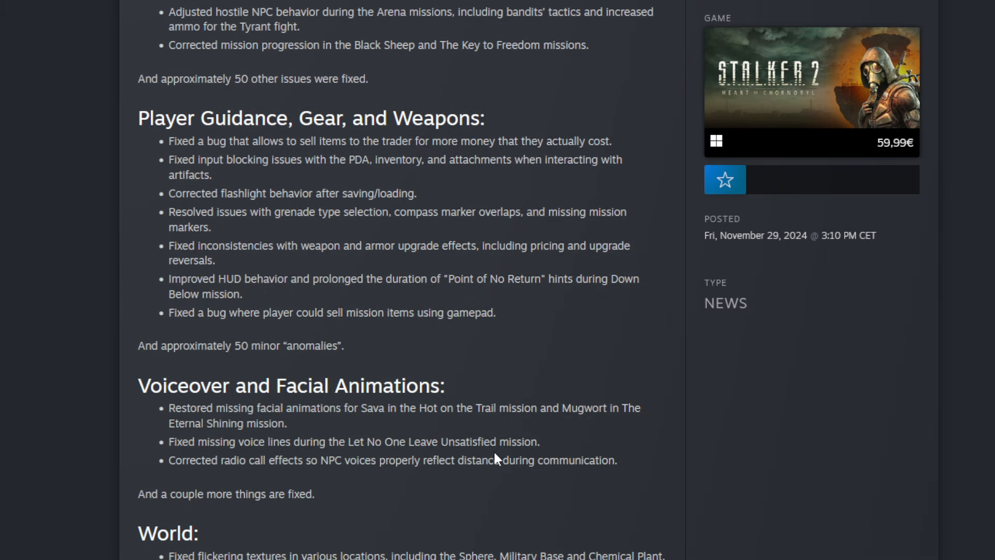
{"action": "scroll", "scroll_direction": "down", "scroll_amount": 3}
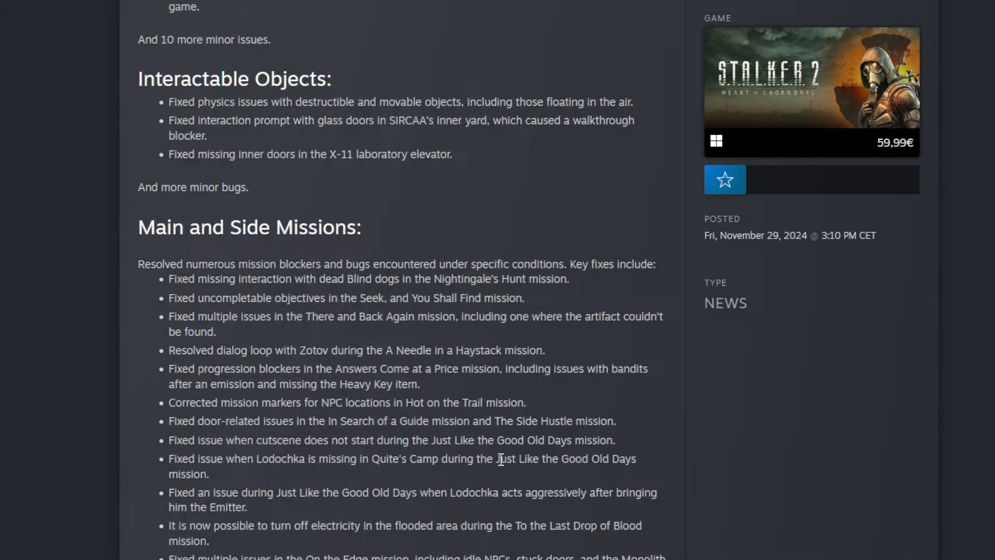
{"action": "scroll", "scroll_direction": "up", "scroll_amount": 3}
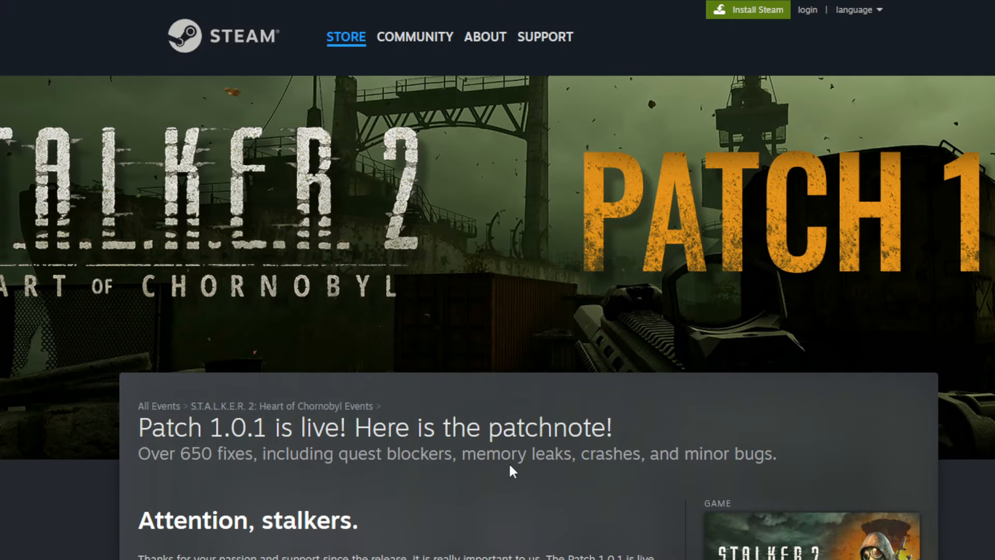
{"action": "scroll", "scroll_direction": "down", "scroll_amount": 3}
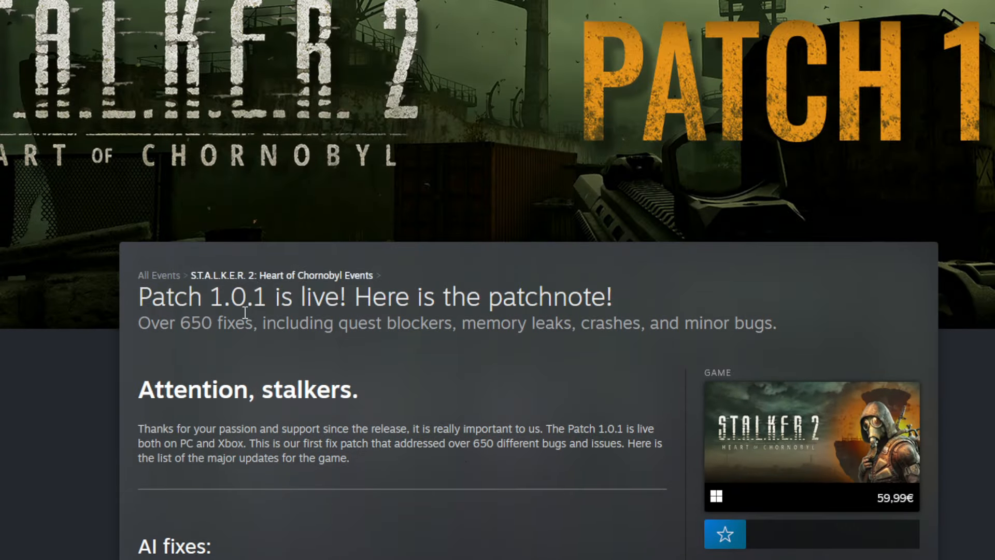
{"action": "scroll", "scroll_direction": "down", "scroll_amount": 3}
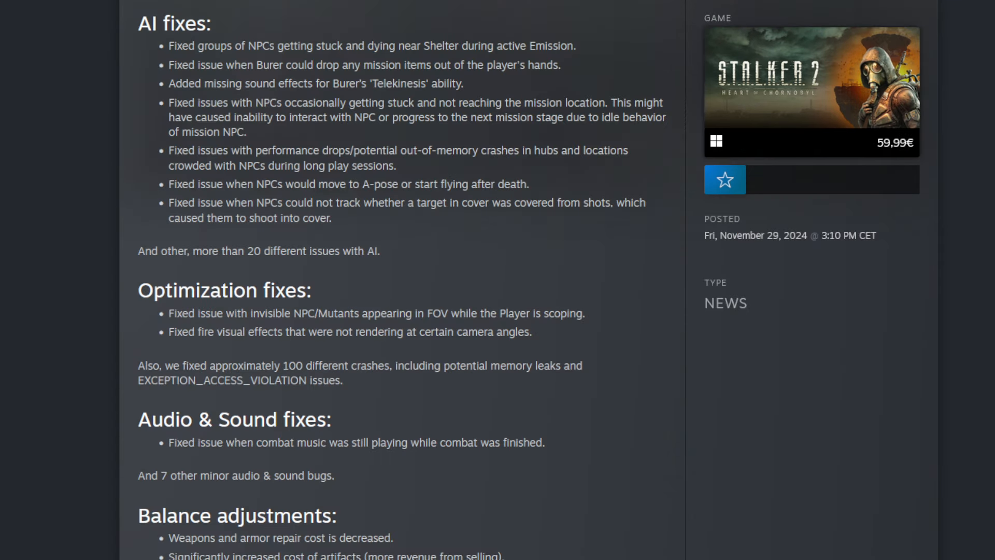